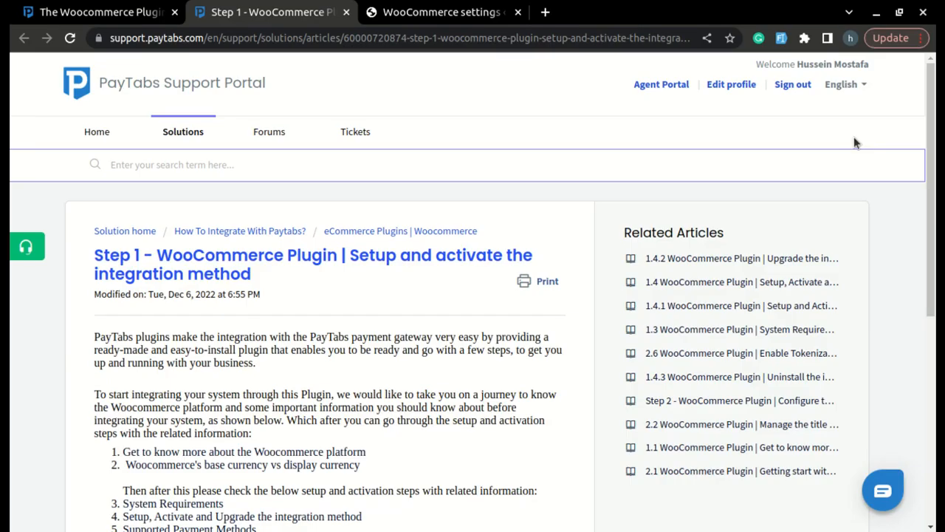
{"action": "mouse_move", "coordinate": [534, 146]}
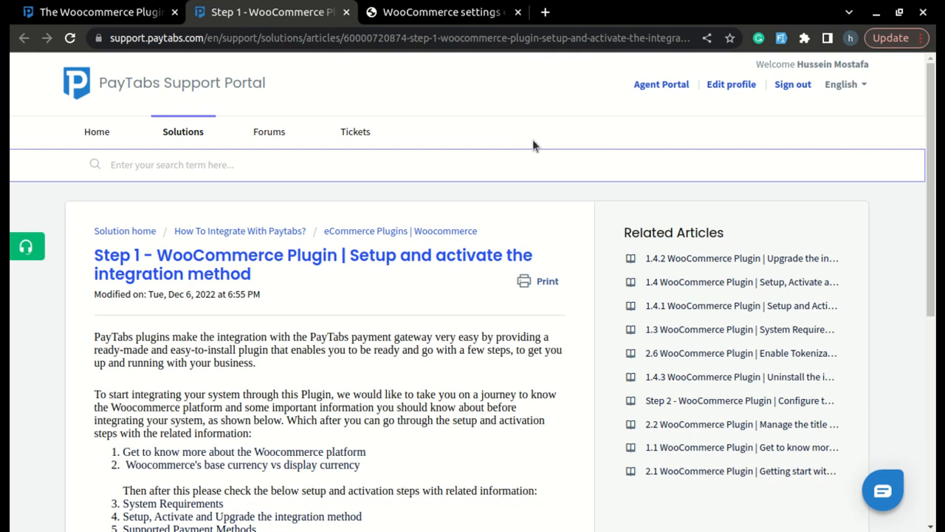
View the WooCommerce Supported Payment Methods article and read through its payment methods by region
{"action": "scroll", "scroll_direction": "down", "scroll_amount": 3}
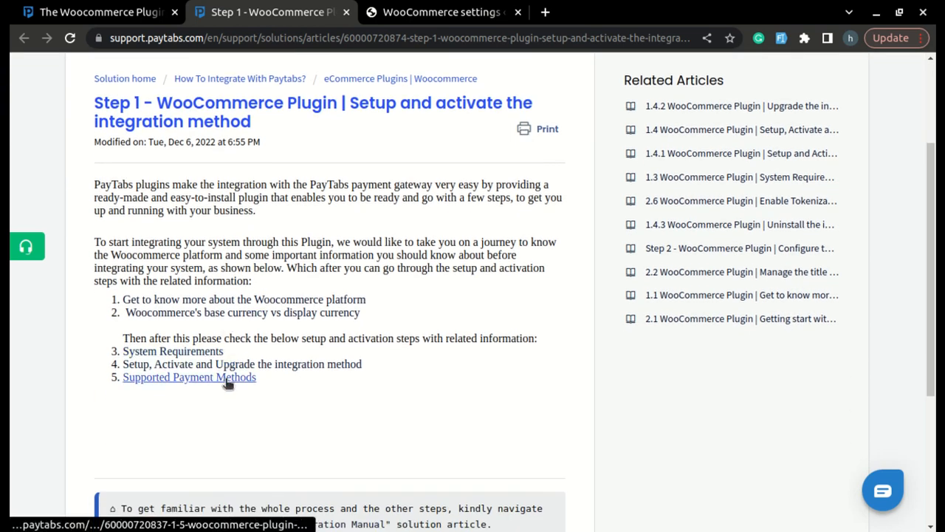
{"action": "left_click", "coordinate": [189, 376]}
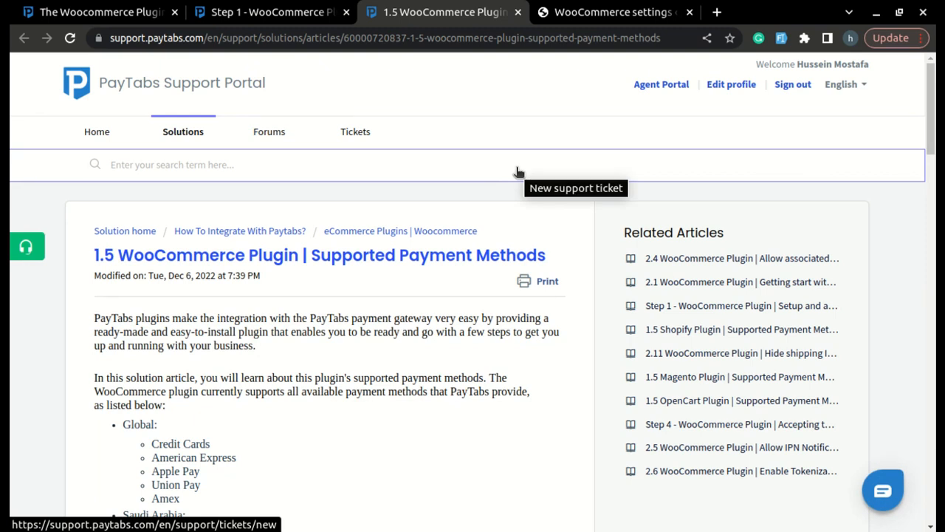
{"action": "mouse_move", "coordinate": [516, 159]}
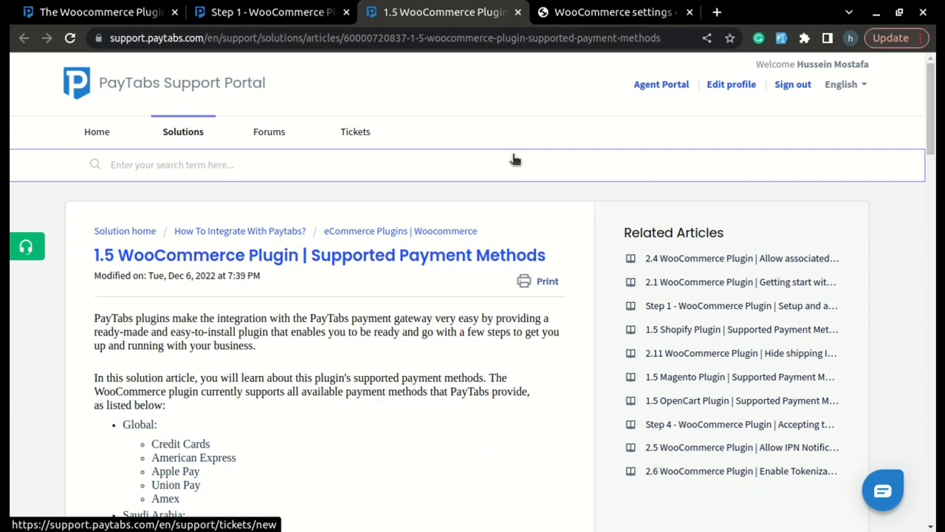
{"action": "scroll", "scroll_direction": "down", "scroll_amount": 3}
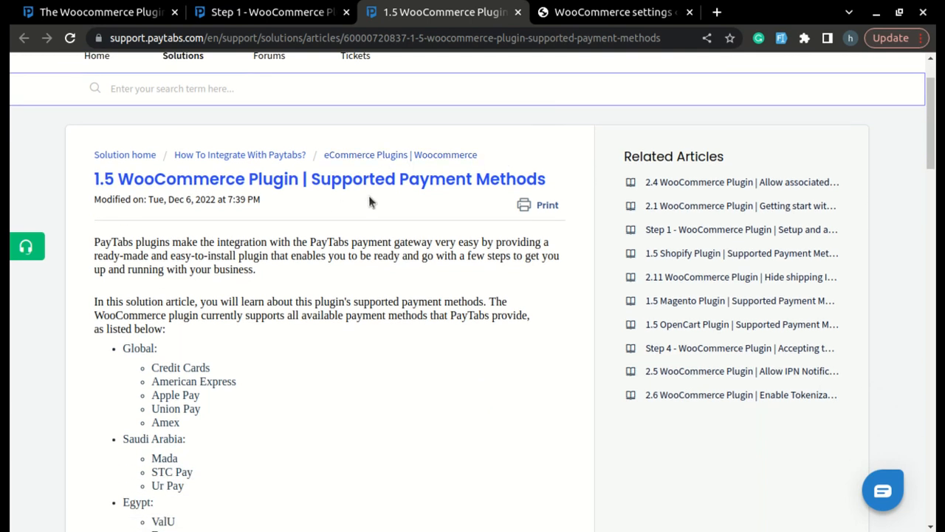
{"action": "mouse_move", "coordinate": [123, 203]}
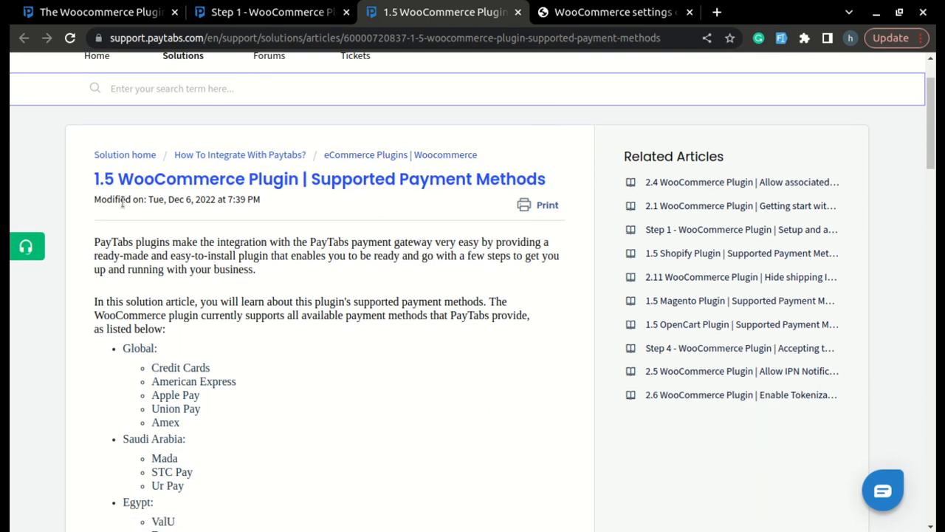
{"action": "mouse_move", "coordinate": [277, 189]}
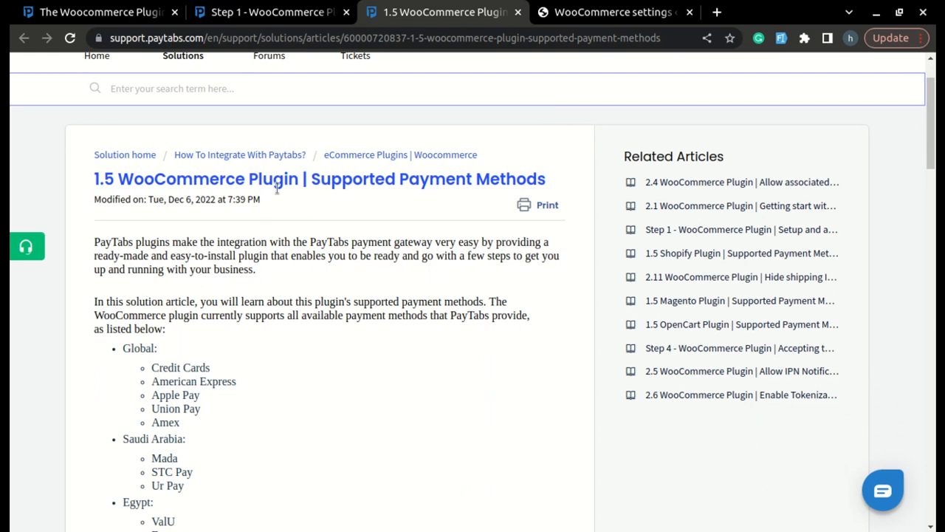
{"action": "scroll", "scroll_direction": "down", "scroll_amount": 3}
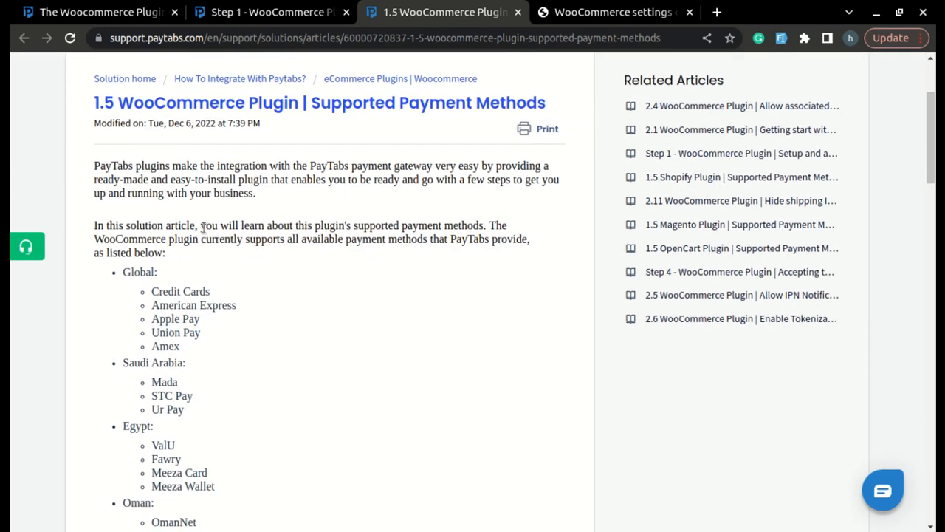
{"action": "mouse_move", "coordinate": [297, 252]}
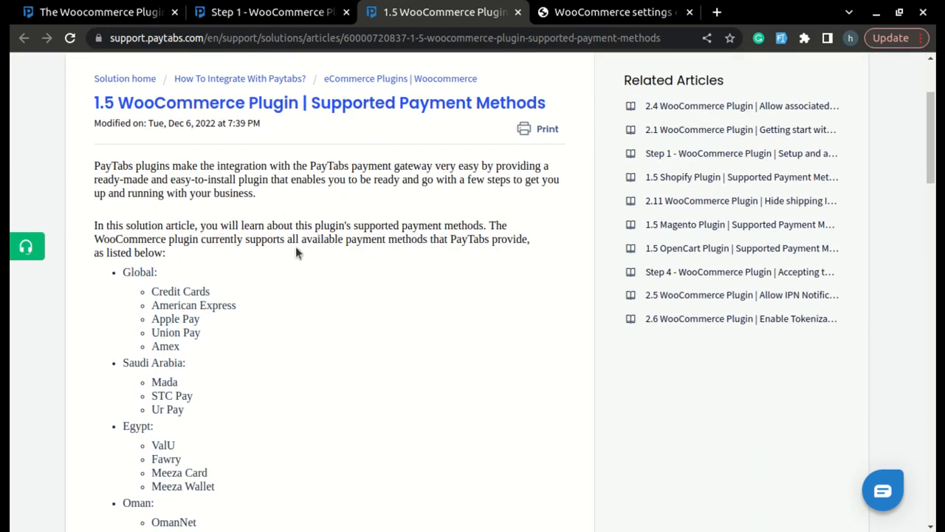
{"action": "mouse_move", "coordinate": [227, 276]}
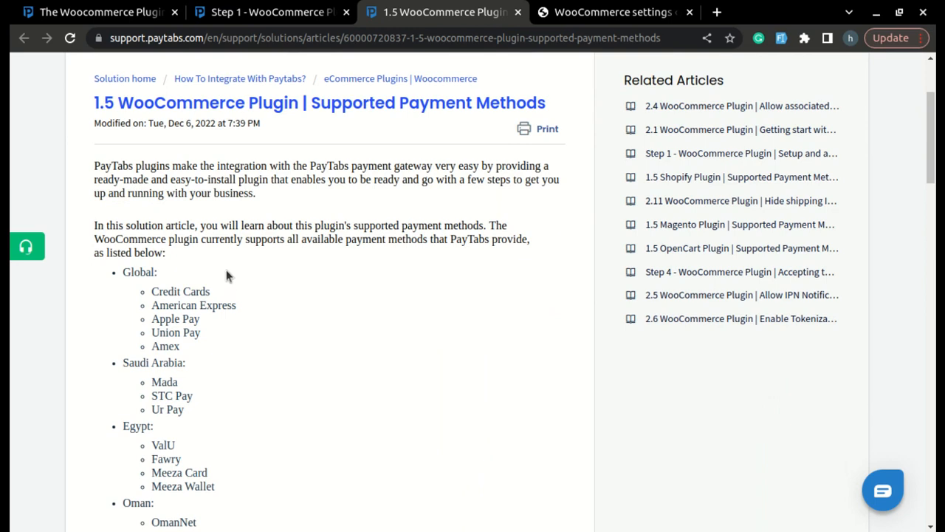
{"action": "scroll", "scroll_direction": "down", "scroll_amount": 3}
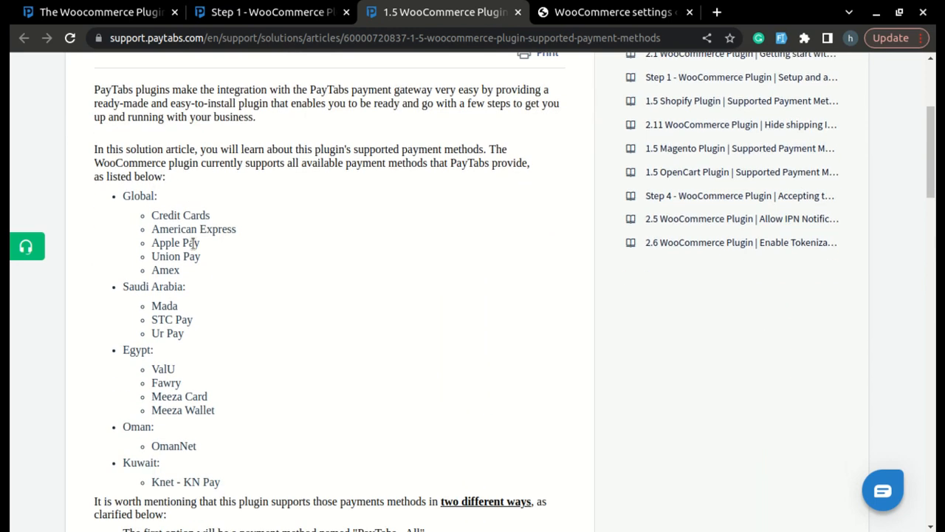
{"action": "scroll", "scroll_direction": "down", "scroll_amount": 3}
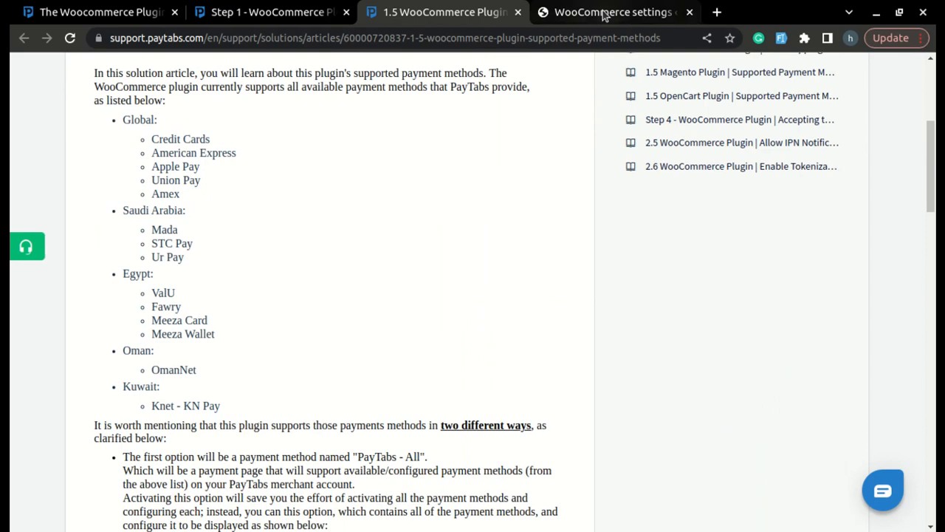
Review the PayTabs gateways listed in the store's WooCommerce Payments settings
{"action": "left_click", "coordinate": [613, 12]}
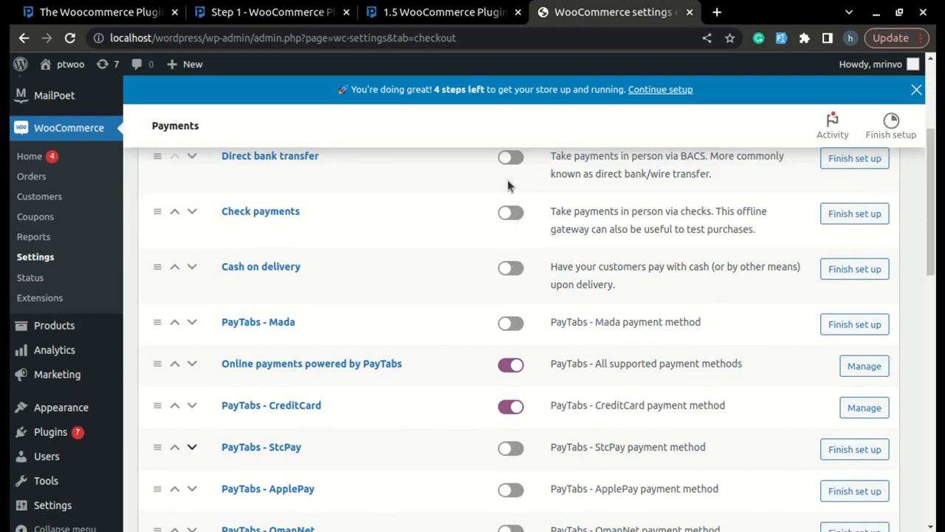
{"action": "scroll", "scroll_direction": "down", "scroll_amount": 3}
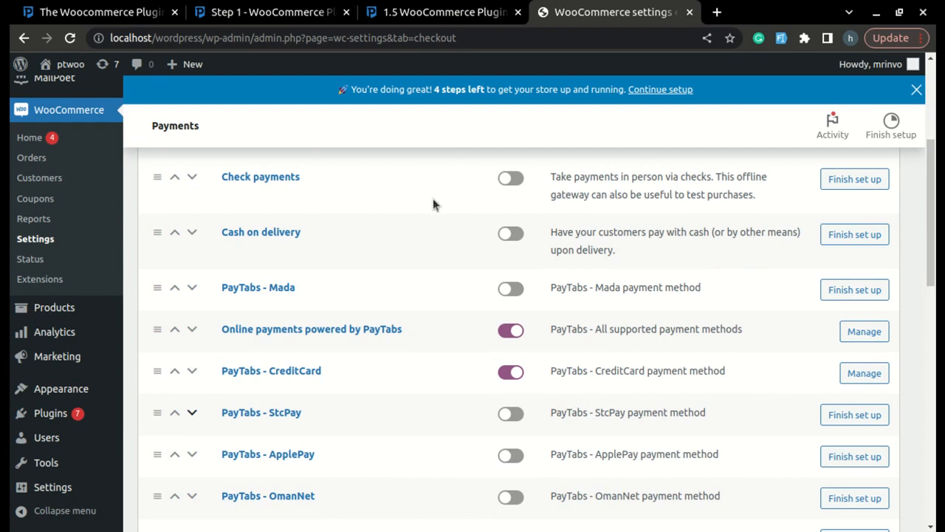
{"action": "mouse_move", "coordinate": [206, 338]}
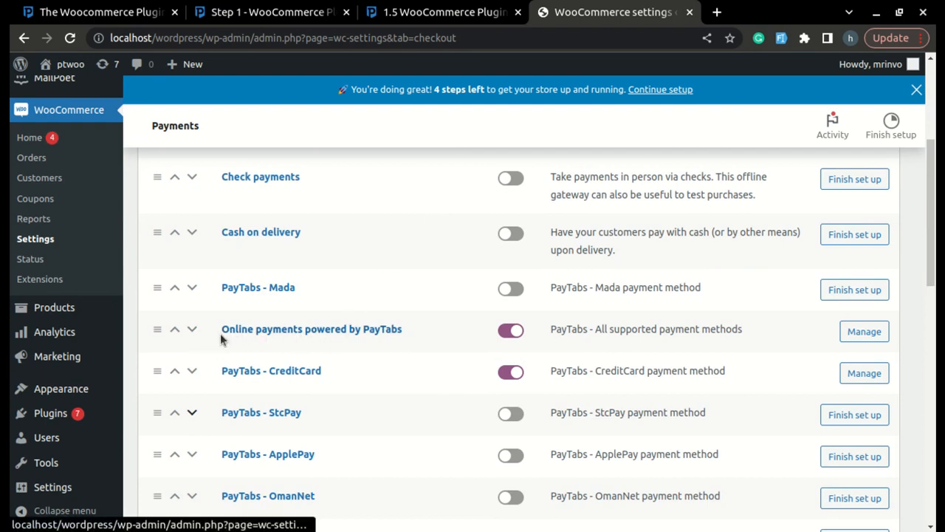
{"action": "mouse_move", "coordinate": [376, 342]}
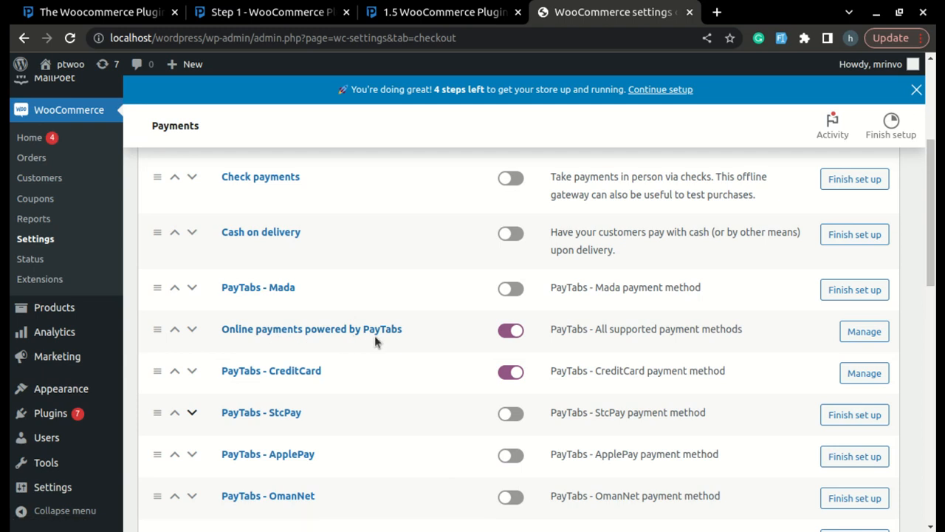
{"action": "mouse_move", "coordinate": [612, 343]}
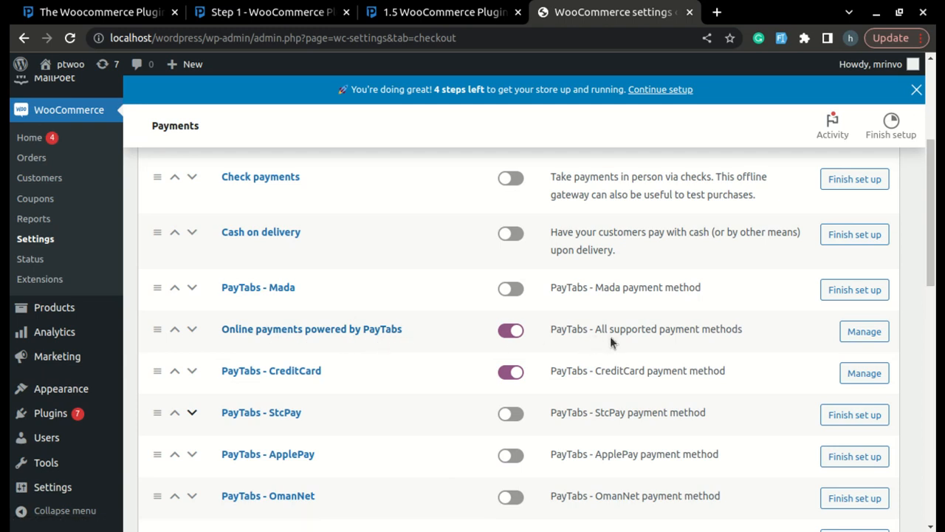
{"action": "mouse_move", "coordinate": [476, 316]}
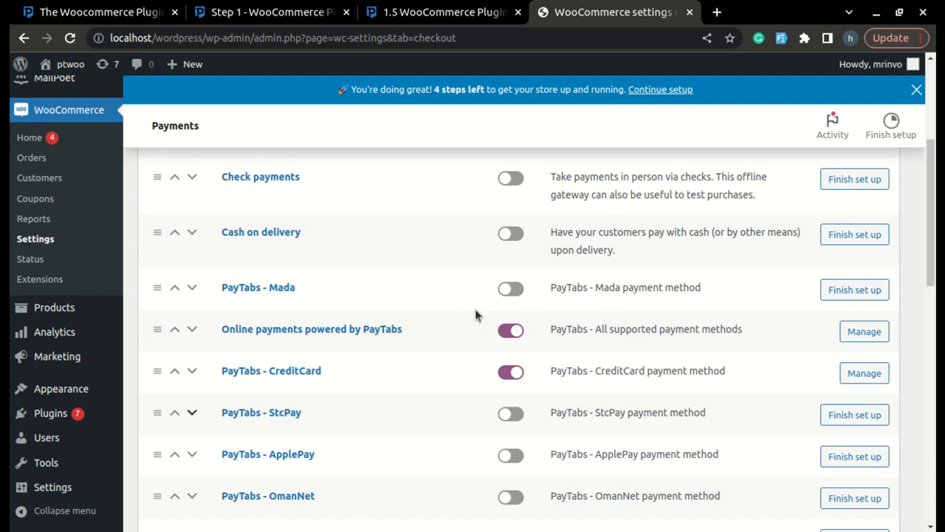
{"action": "mouse_move", "coordinate": [332, 337]}
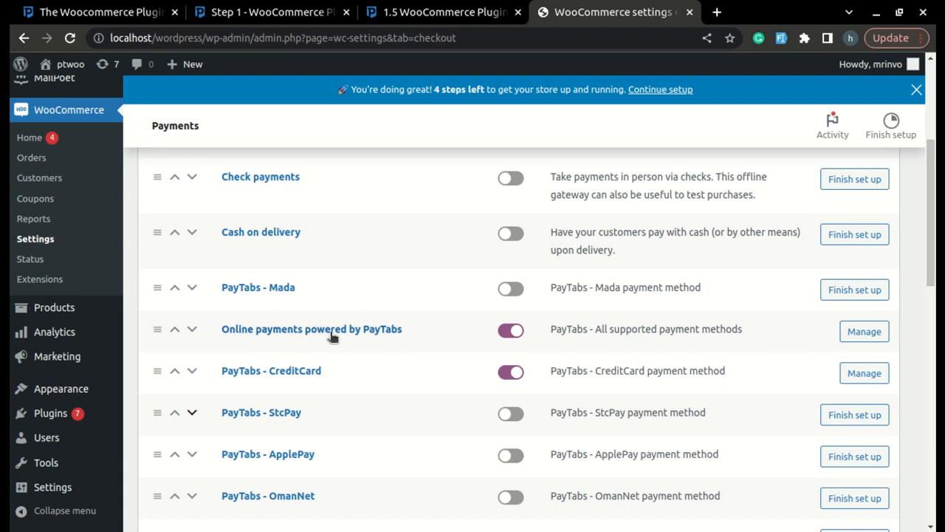
{"action": "mouse_move", "coordinate": [310, 340]}
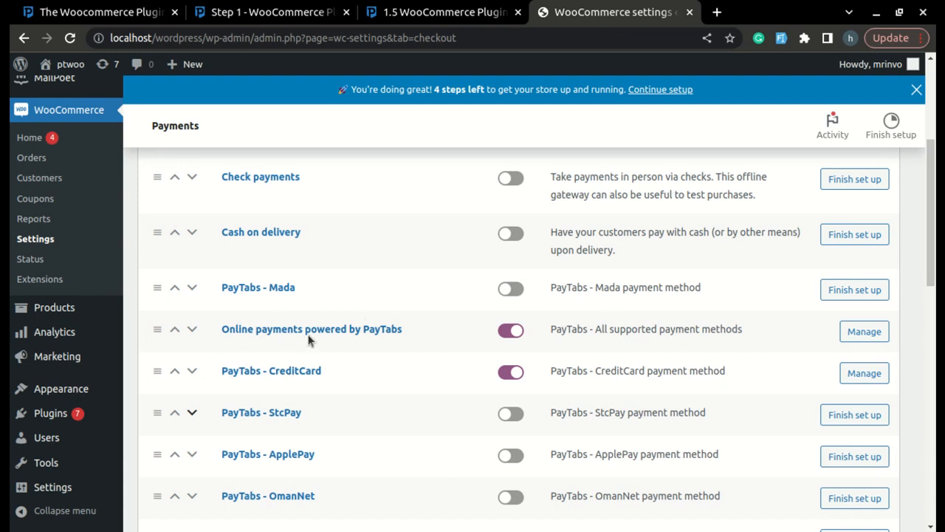
{"action": "mouse_move", "coordinate": [307, 273]}
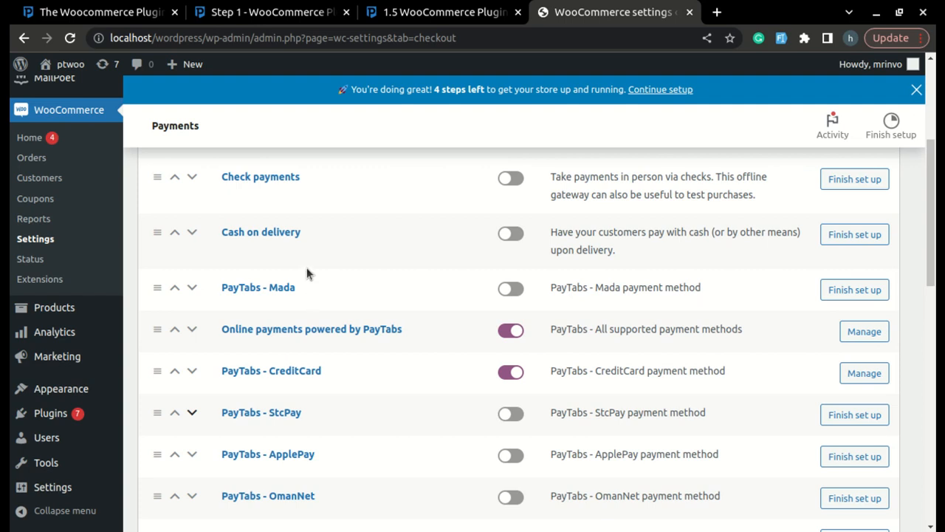
{"action": "scroll", "scroll_direction": "down", "scroll_amount": 3}
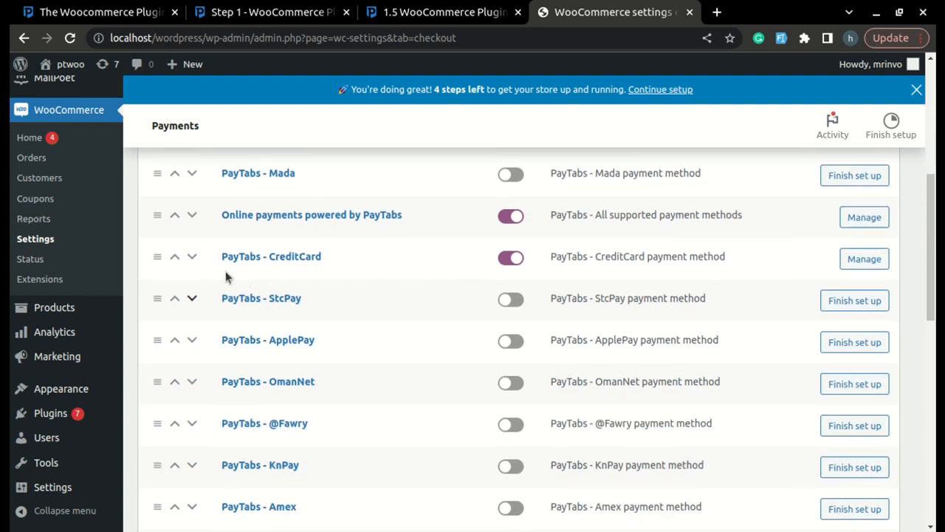
{"action": "scroll", "scroll_direction": "down", "scroll_amount": 3}
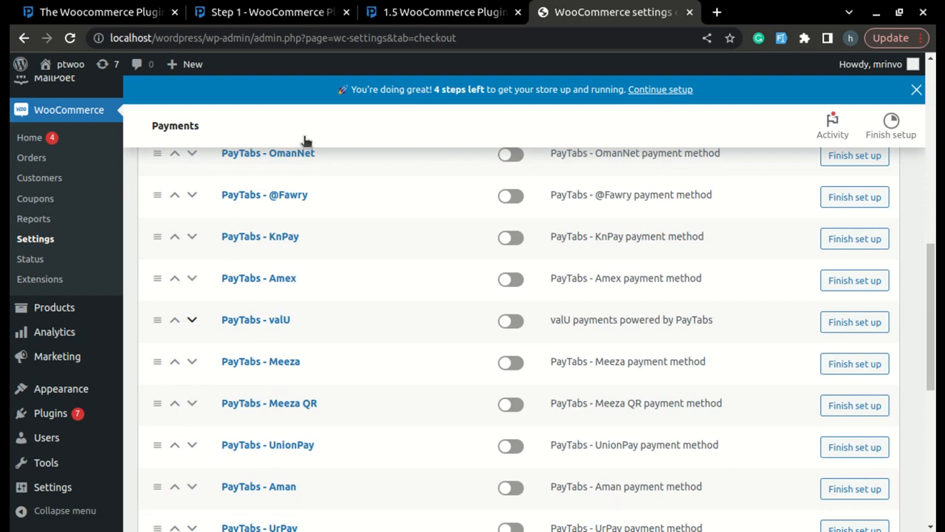
Return to the Step 1 WooCommerce plugin setup article
{"action": "left_click", "coordinate": [272, 11]}
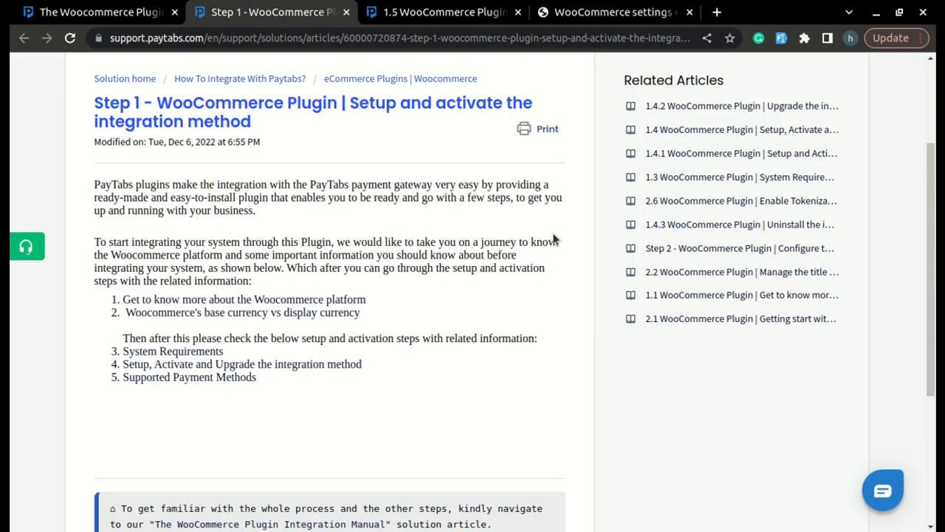